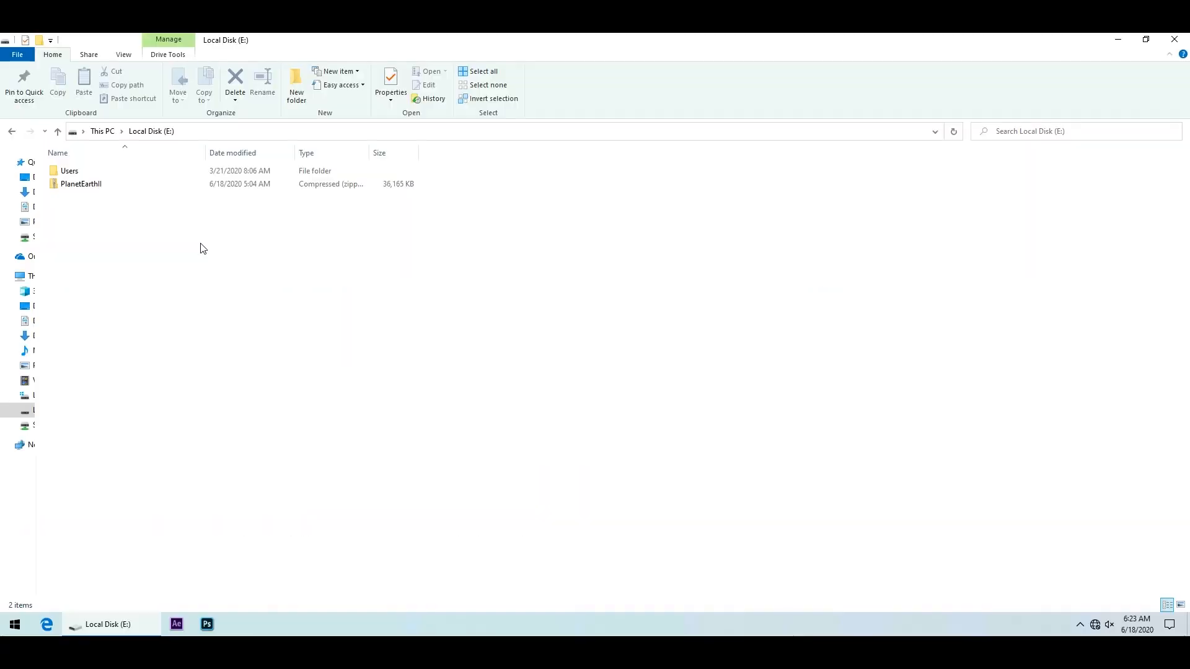
Extract PlanetEarthII.zip to the suggested folder and enter the extracted PlanetEarthII folder.
left_click(80, 183)
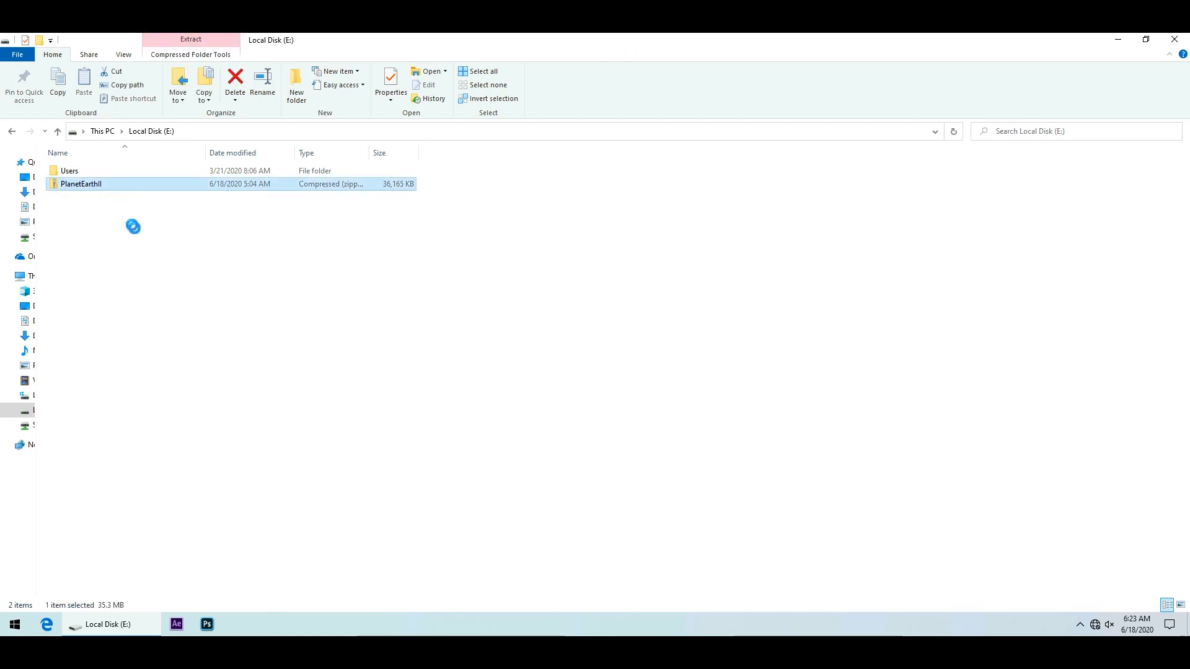
left_click(189, 39)
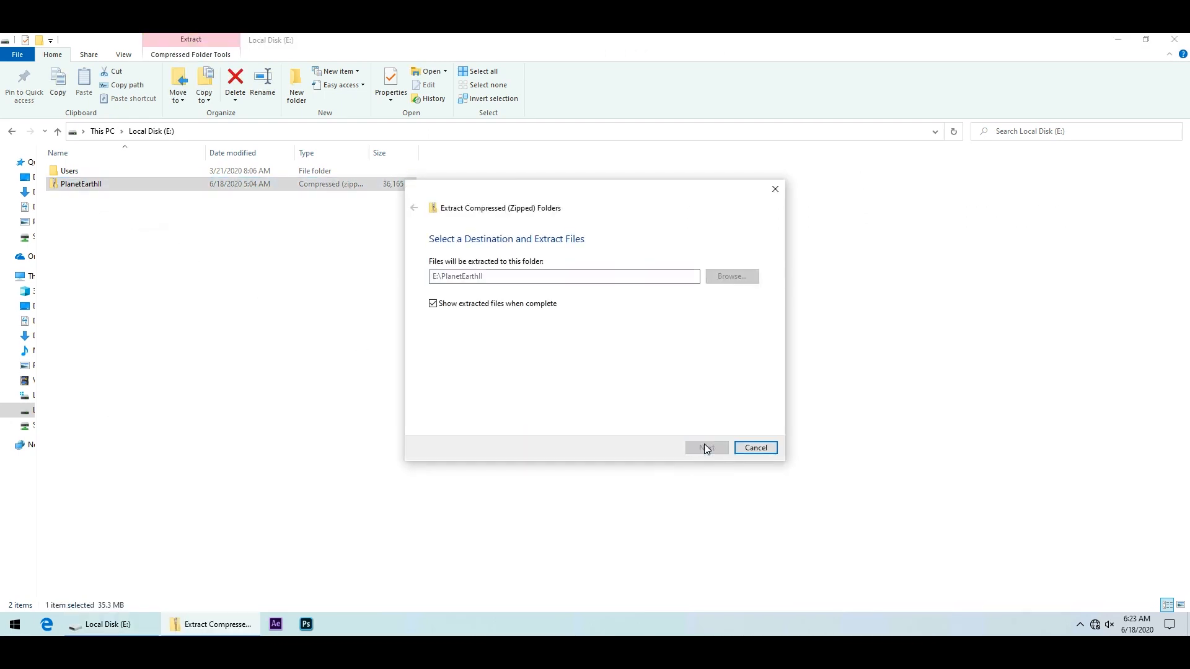
left_click(705, 448)
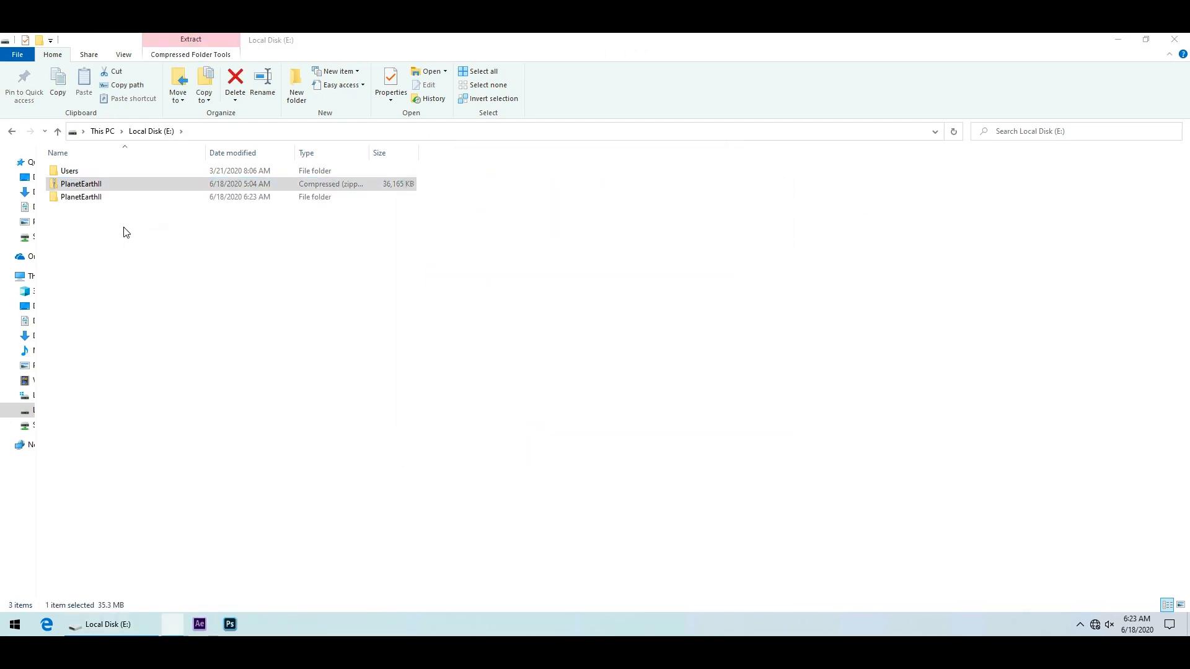
double_click(82, 197)
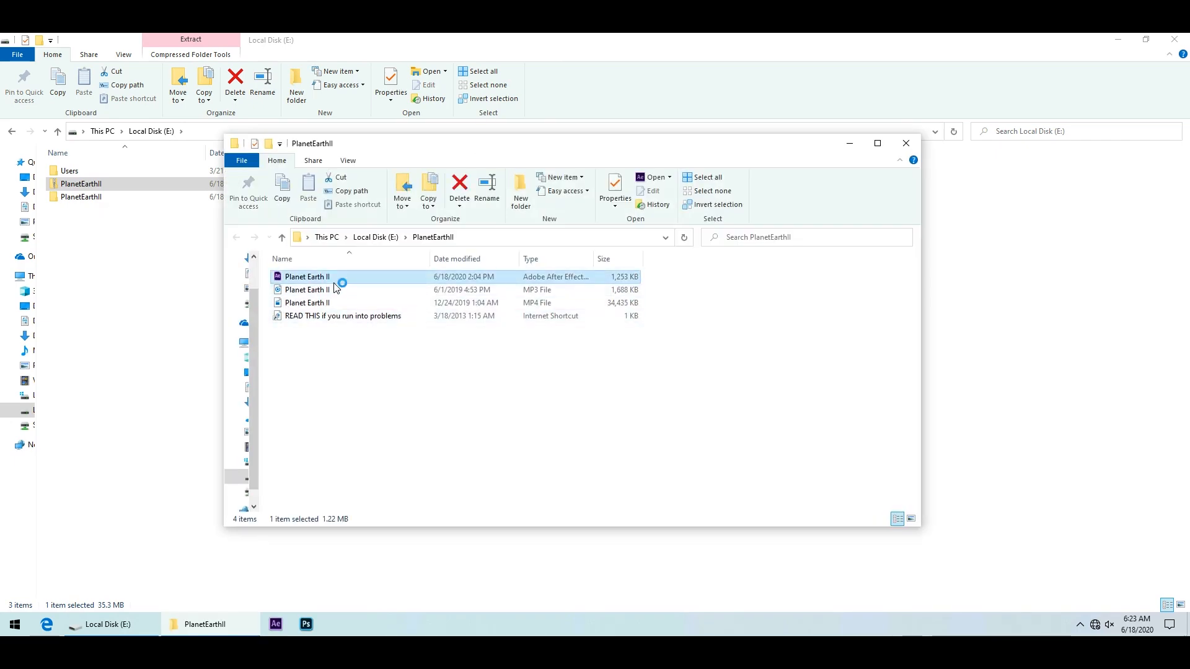
Convert the Planet Earth II project on opening and trim the title to 'WRITE TEXT HER'.
double_click(308, 276)
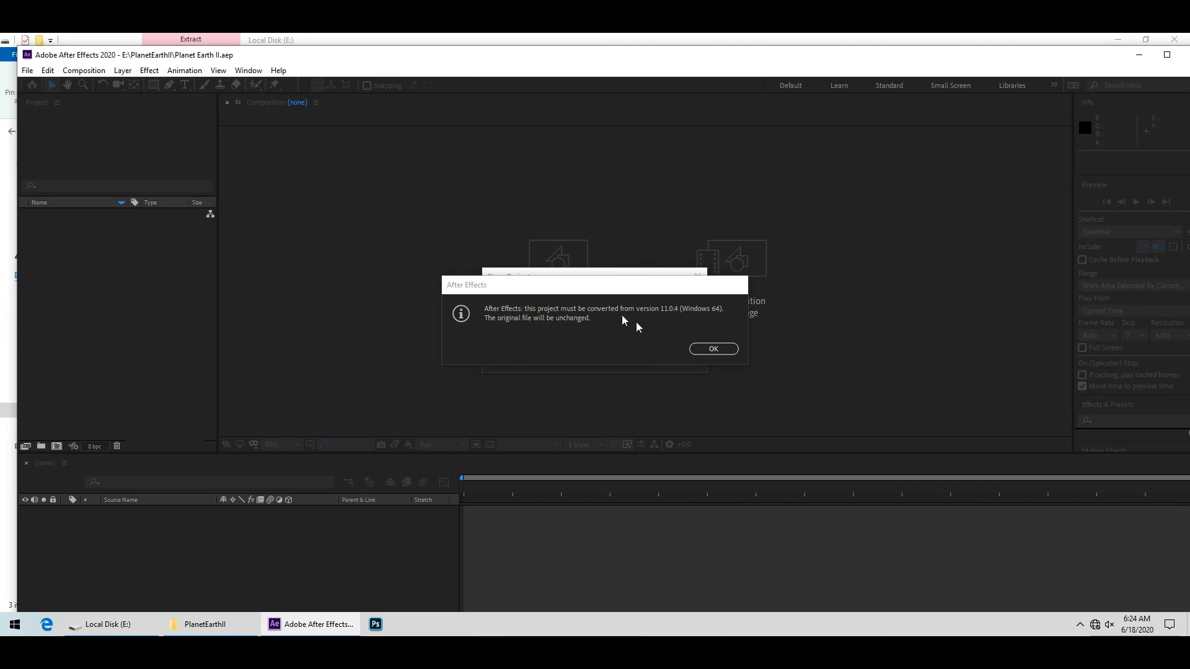
left_click(711, 348)
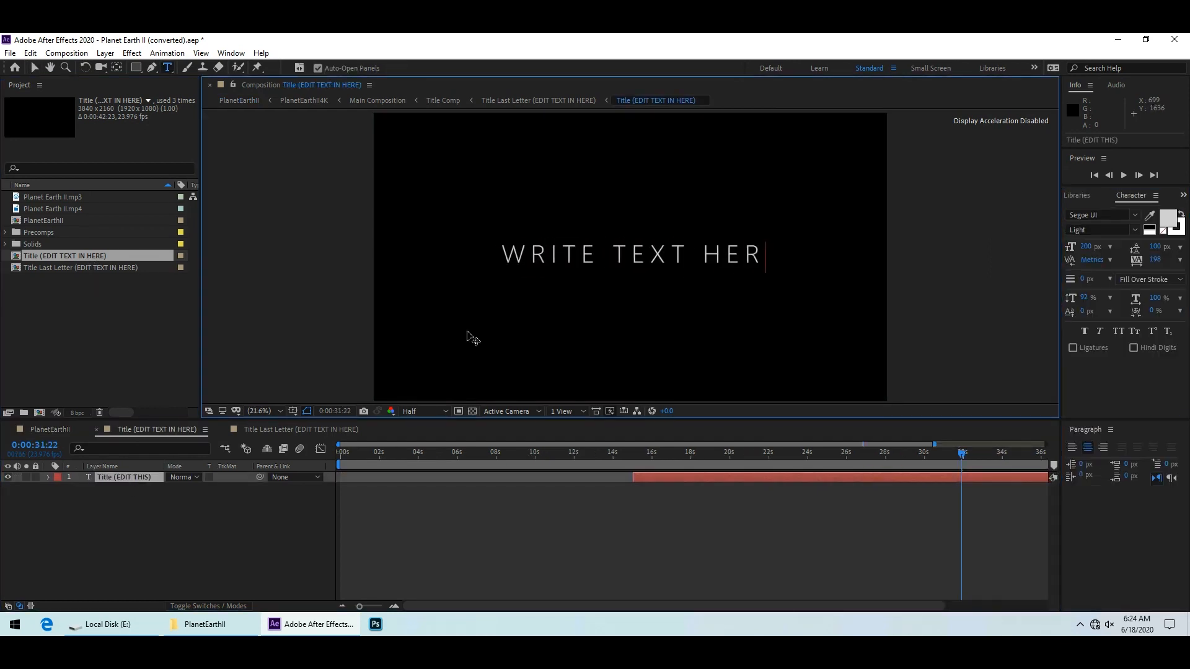
type("E")
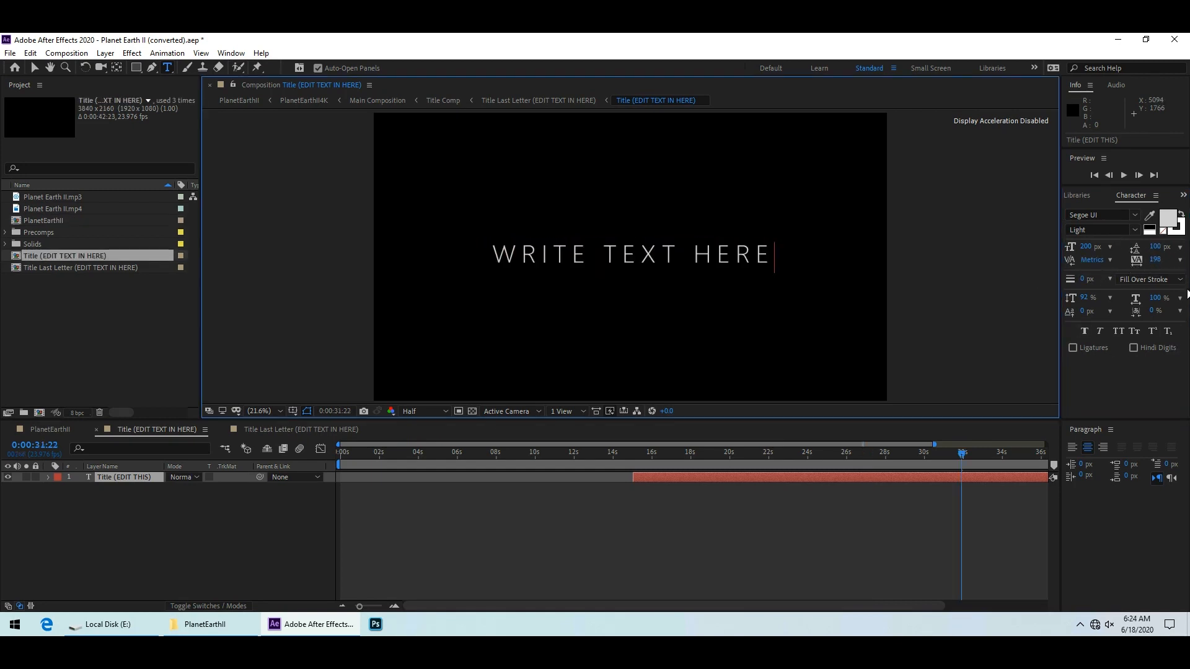
double_click(763, 253)
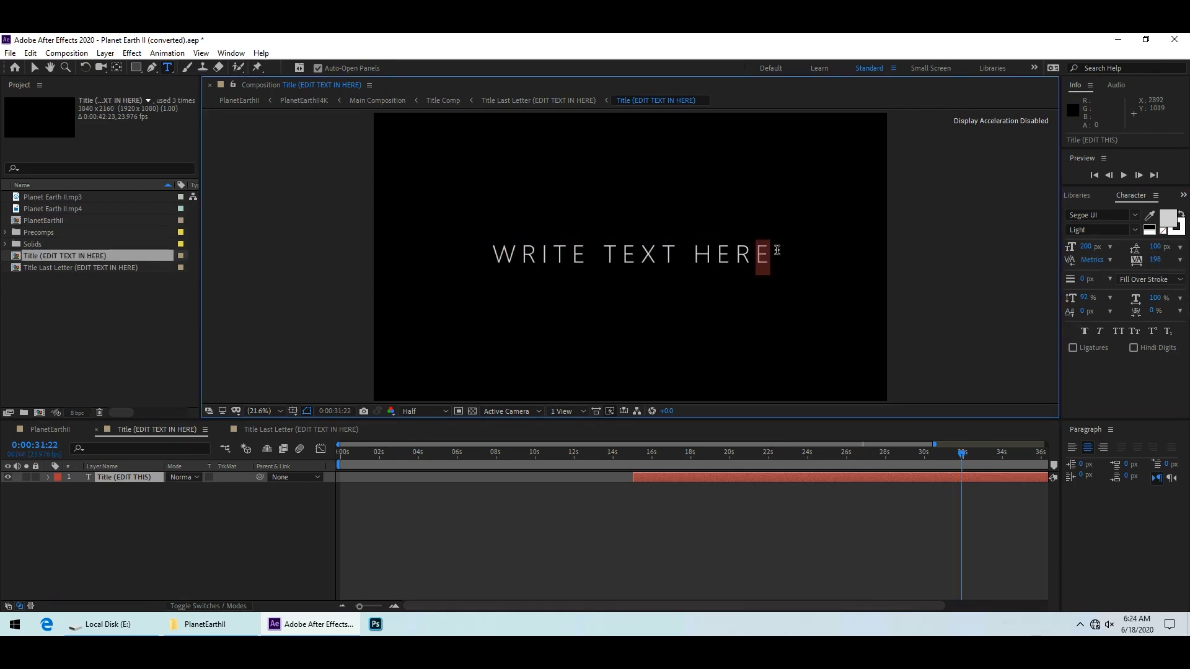
key("Backspace")
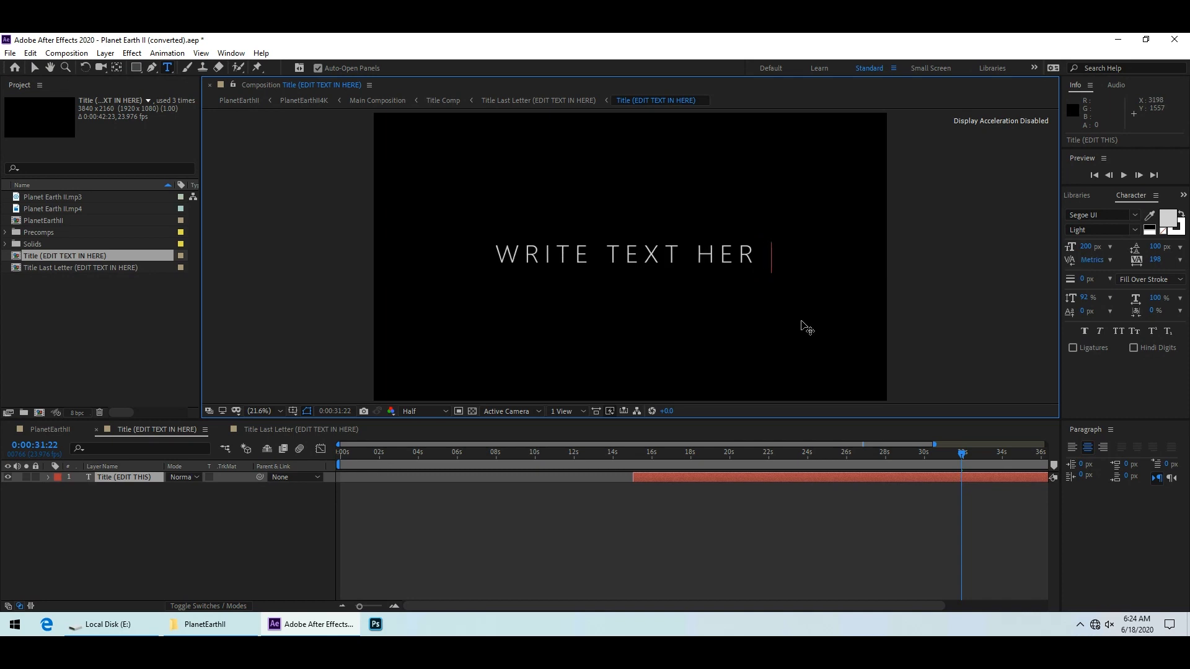
mouse_move(76, 265)
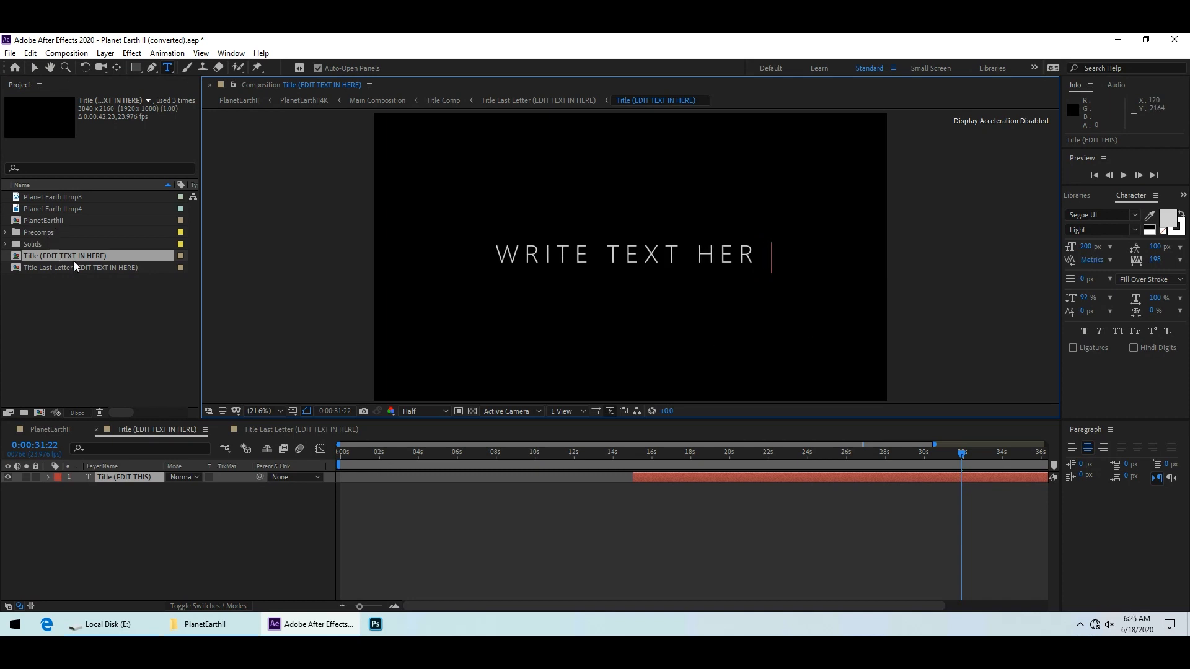
Set the Last Letter layer to E positioned after 'WRITE TEXT HER', then hide the reference title.
left_click(79, 268)
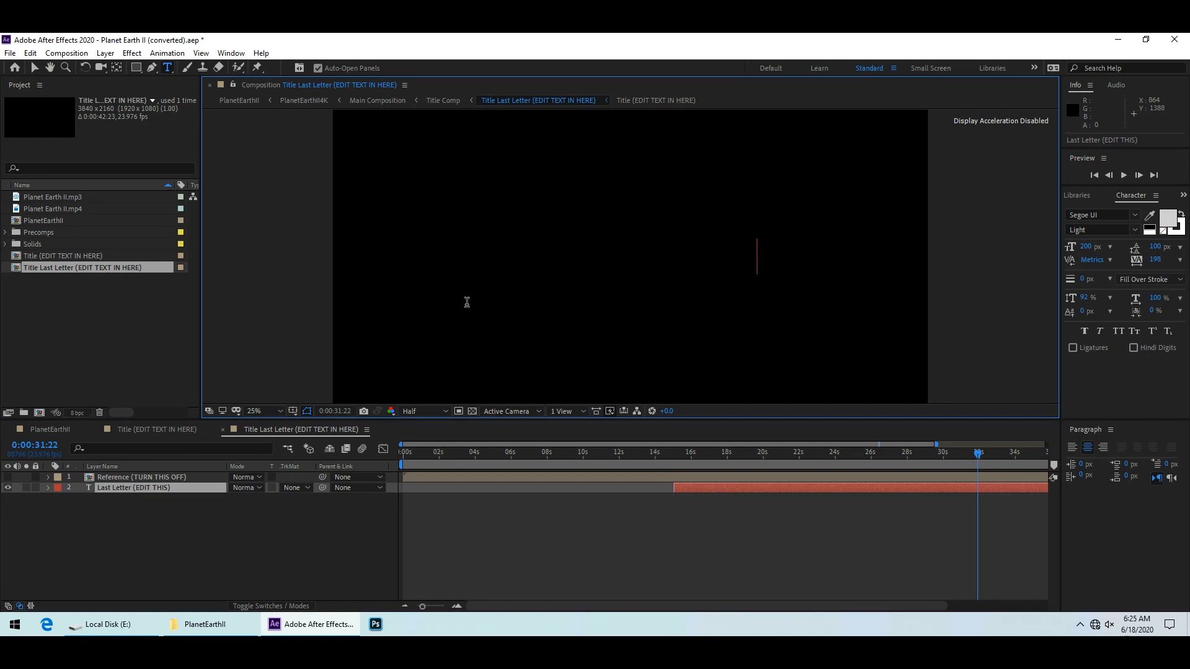
type("E")
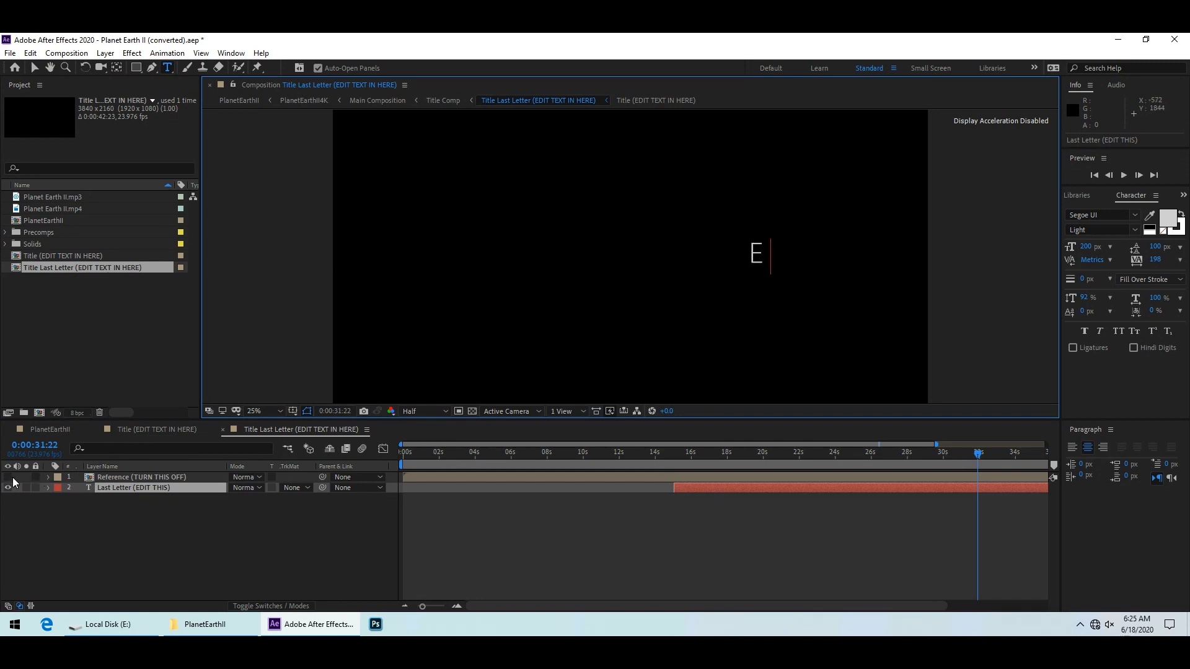
type("WRITE TEXT HER")
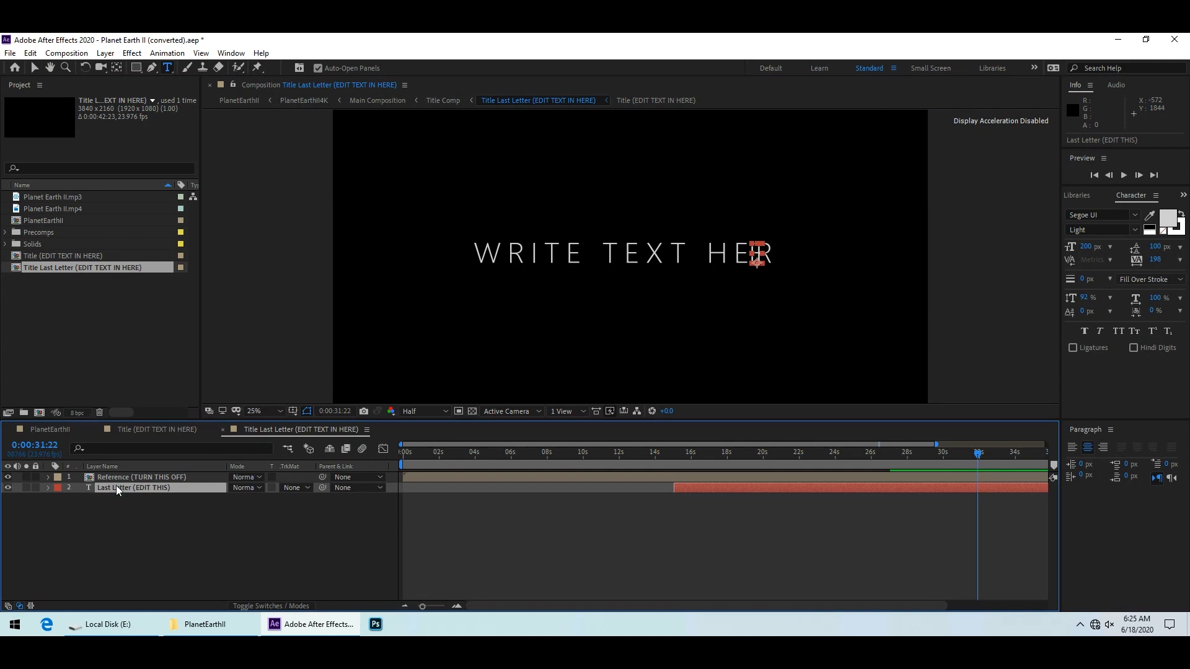
left_click(47, 487)
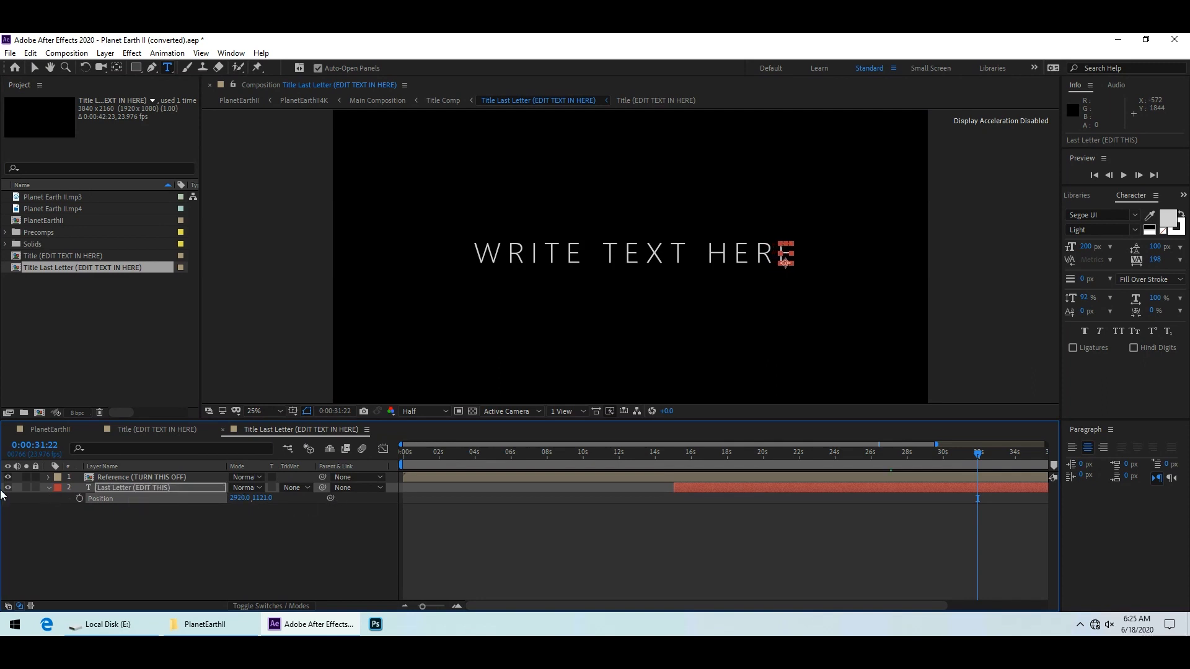
left_click(8, 476)
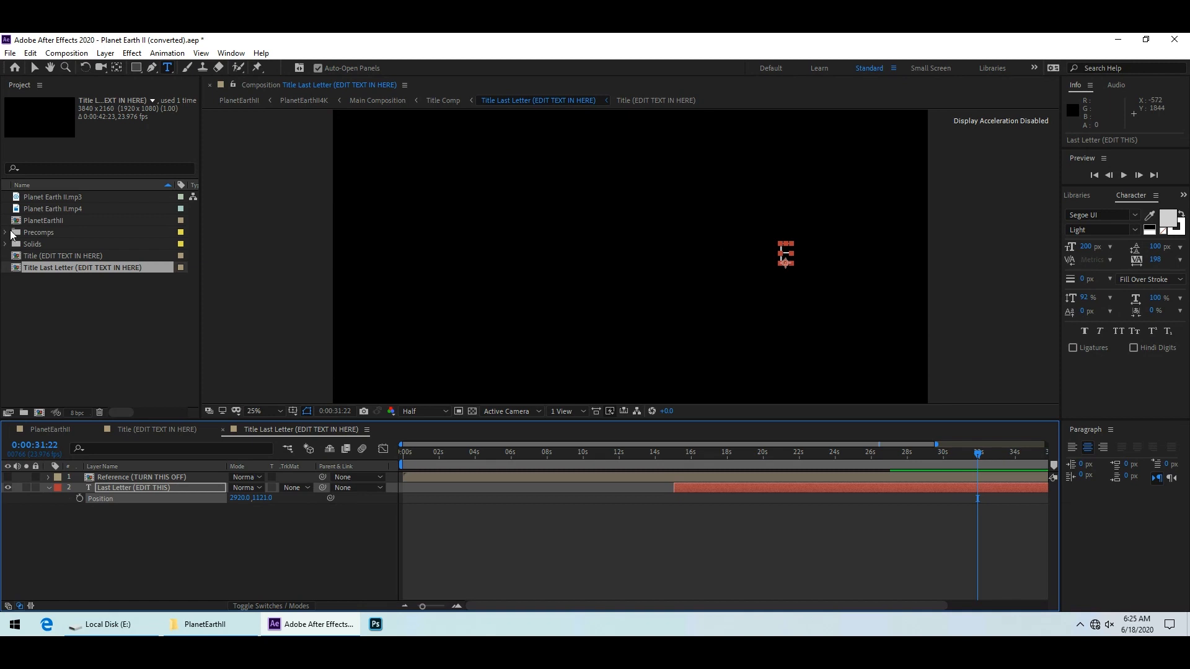
left_click(46, 429)
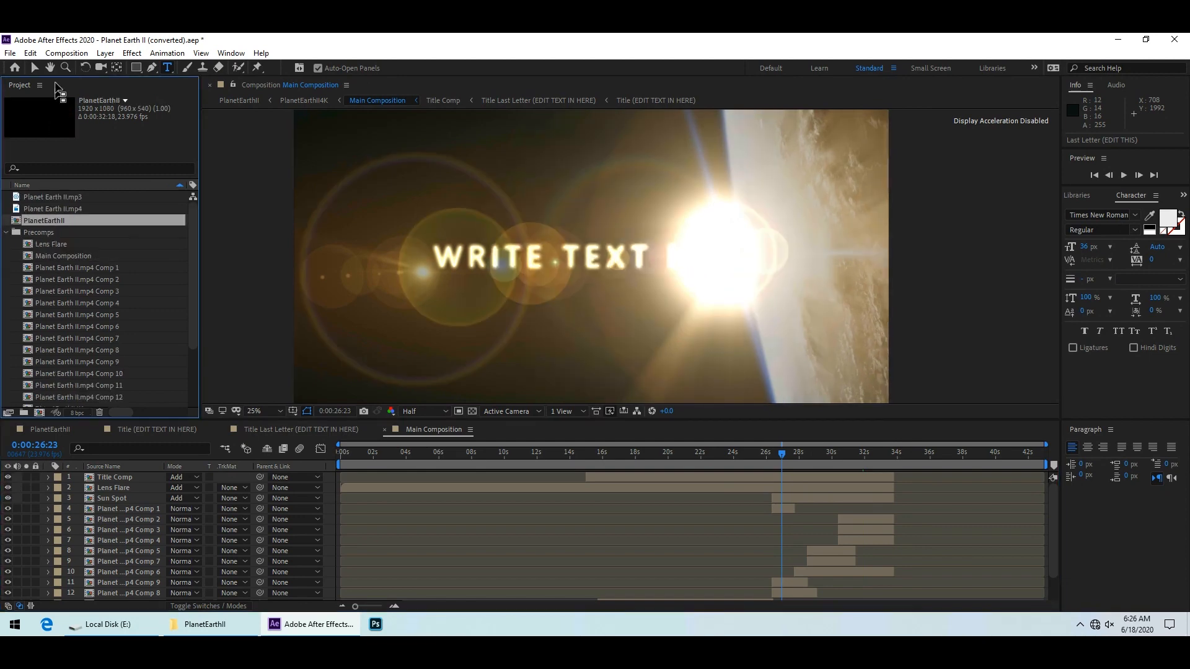
Add the composition to the Render Queue with H.264 as the output module format.
left_click(66, 53)
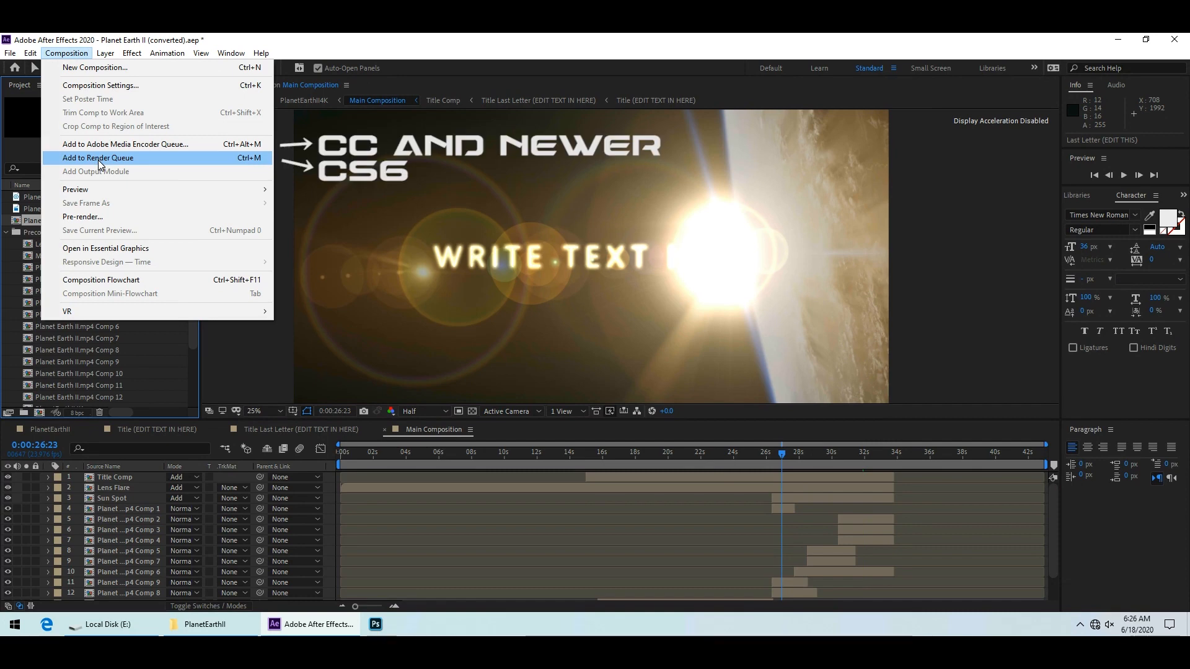
left_click(97, 157)
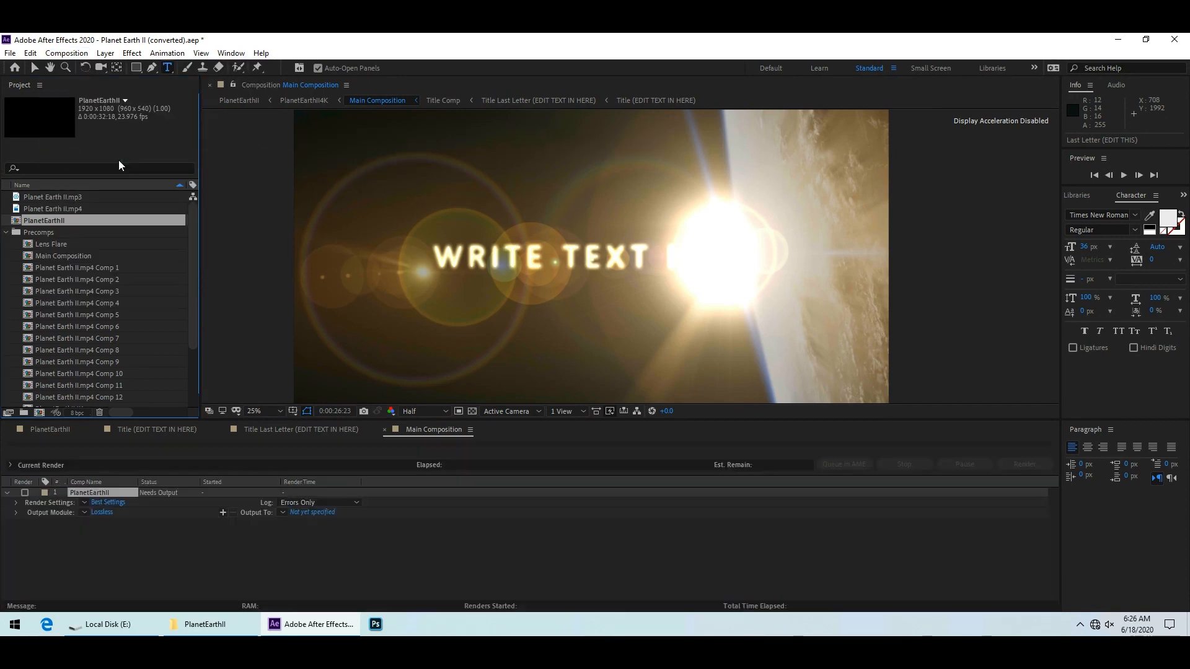
left_click(100, 512)
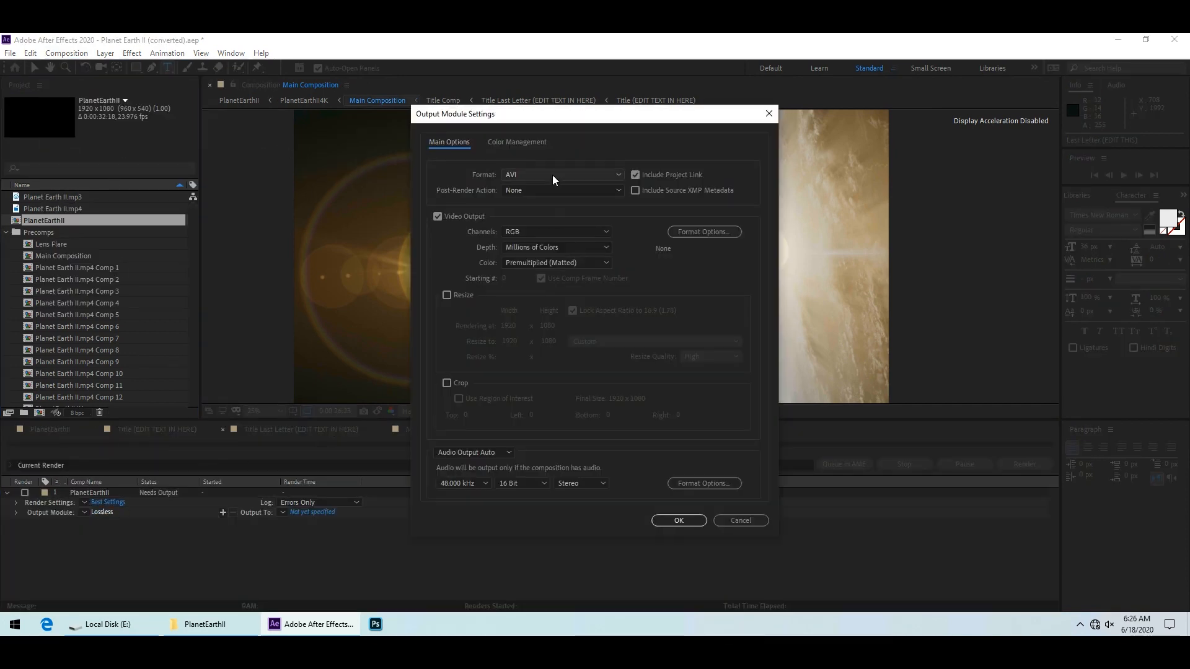
left_click(560, 174)
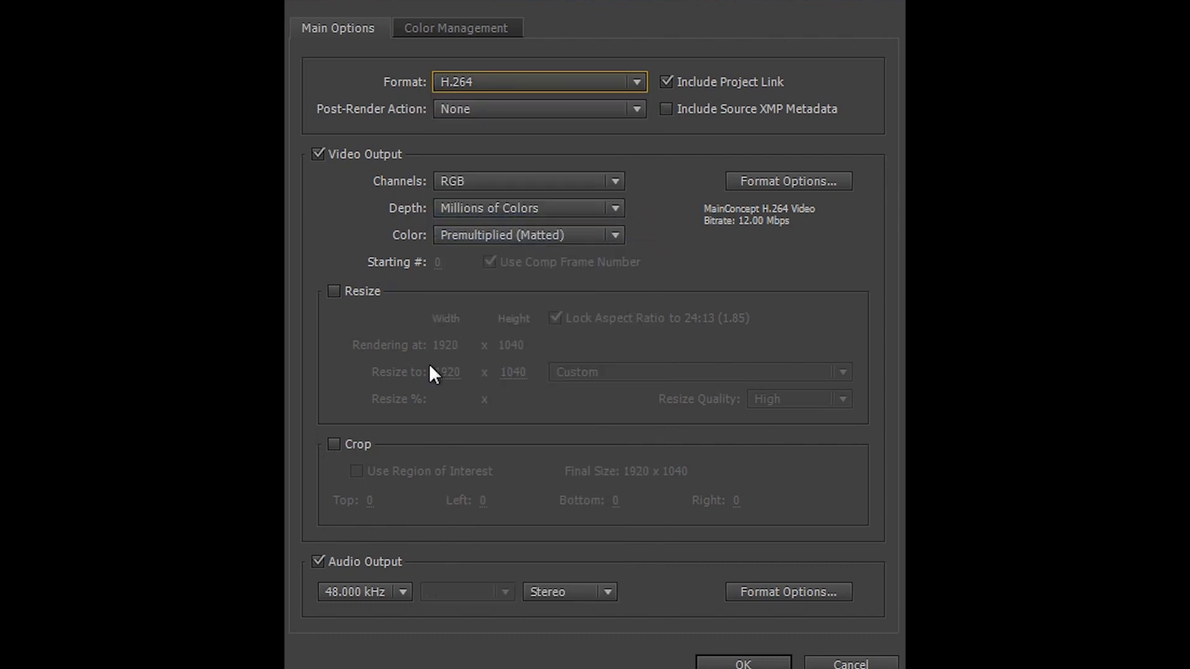
left_click(66, 54)
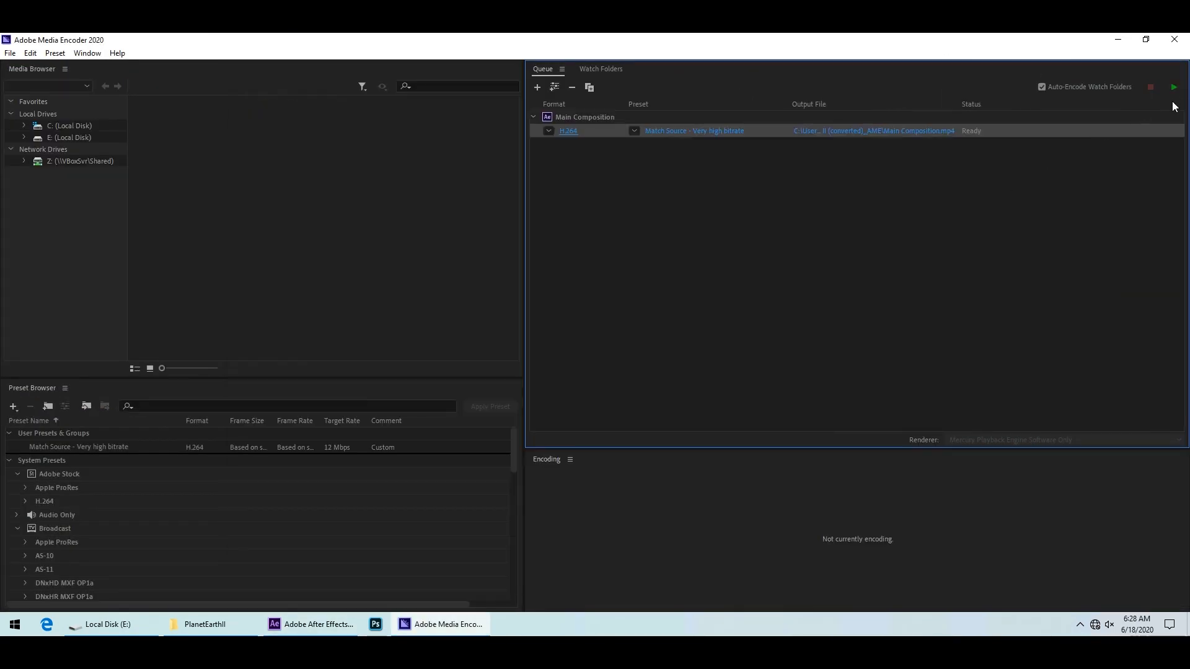
Start the Media Encoder queue so the Main Composition encodes to an H.264 MP4.
left_click(1175, 86)
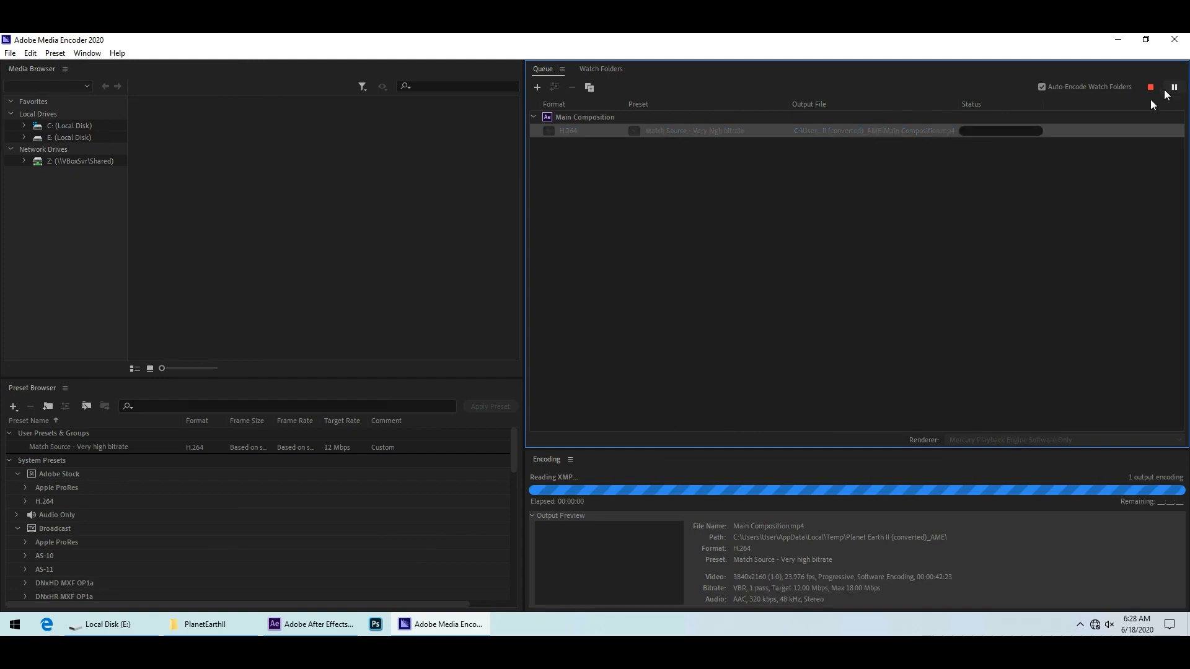
left_click(310, 623)
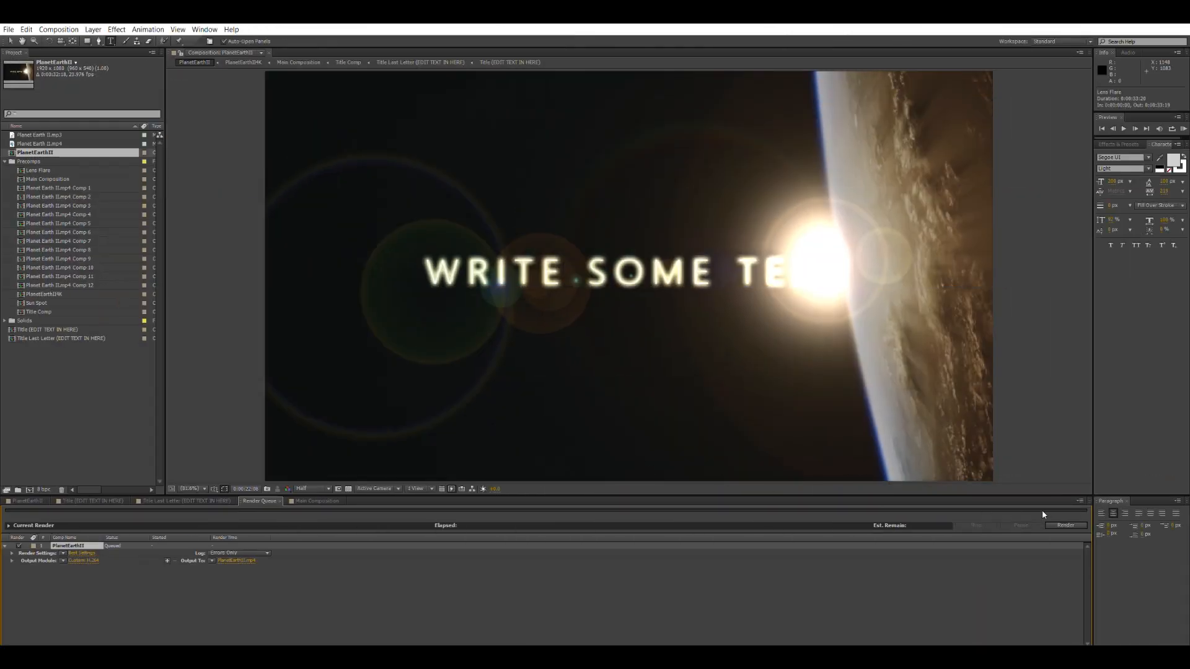
left_click(1064, 524)
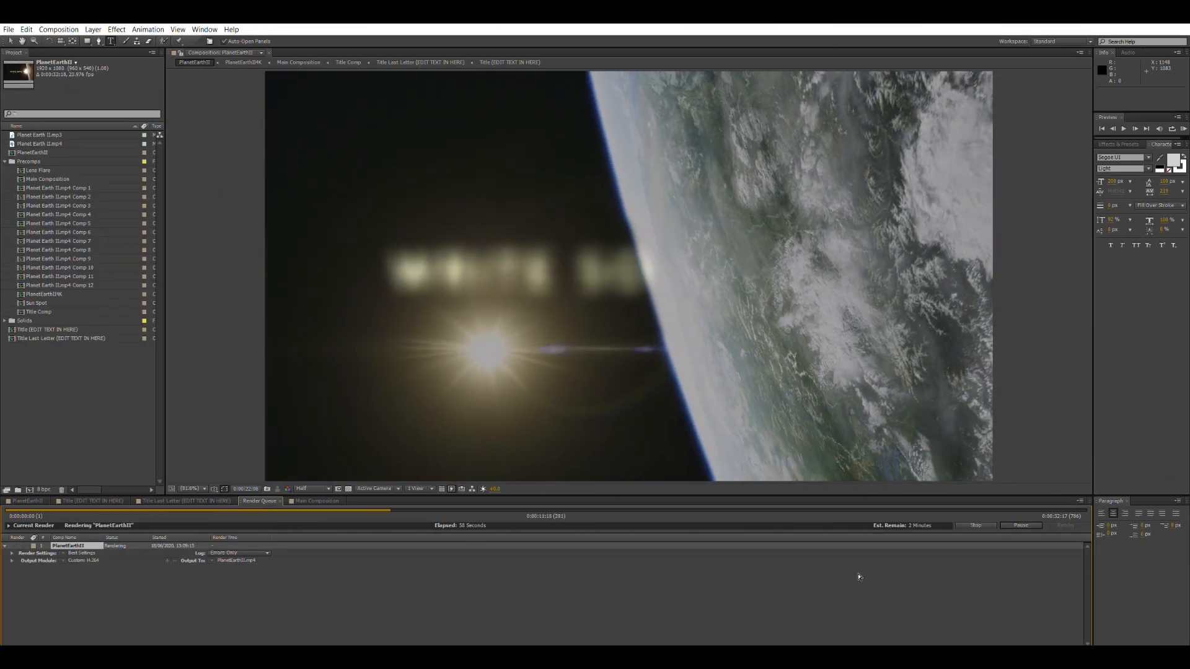